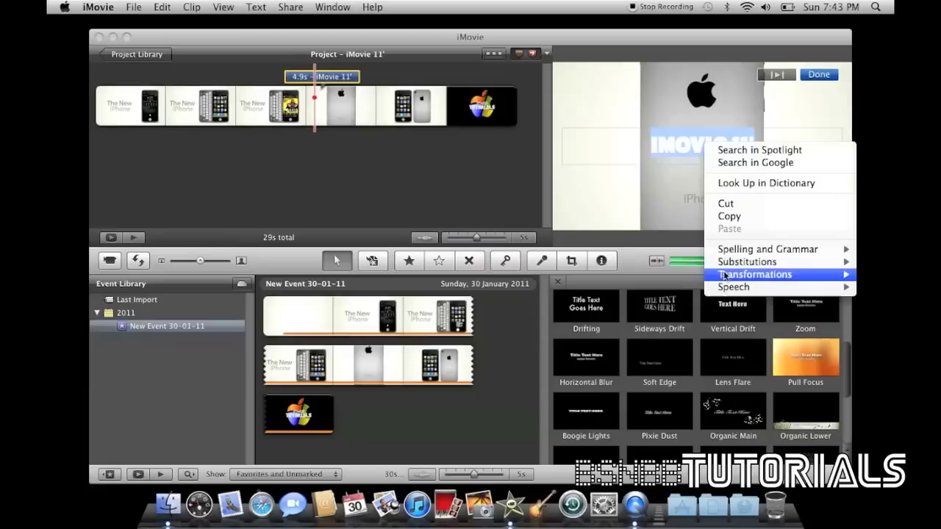
# Select the title text over the opening clip to bring up its font choices.
pyautogui.click(585, 308)
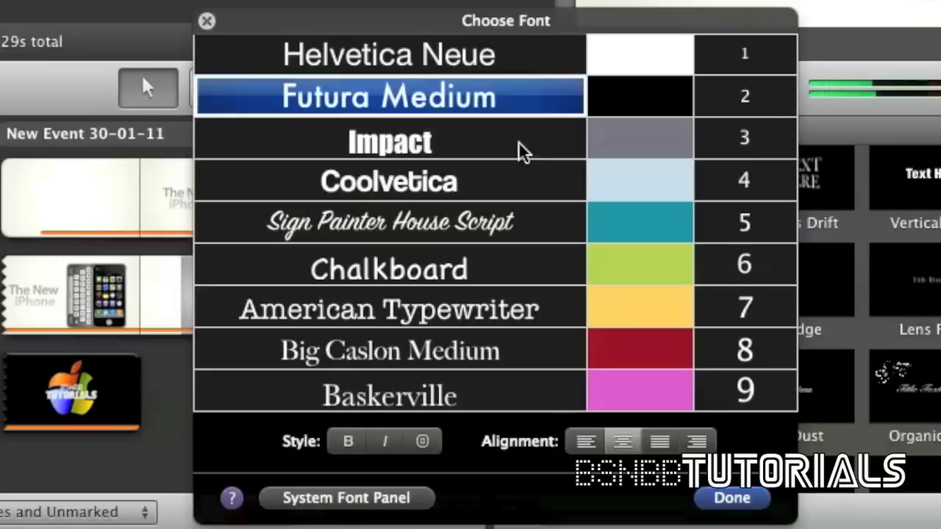
# Switch to the system font panel to choose the Game Over font with outline 3.0.
pyautogui.click(347, 497)
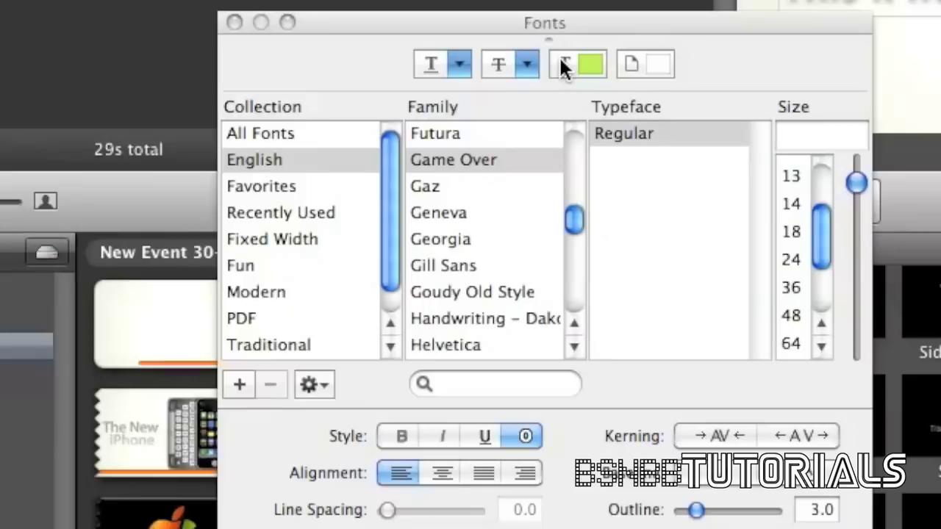
# Colour the title text magenta and begin entering its new size of 200.
pyautogui.click(577, 65)
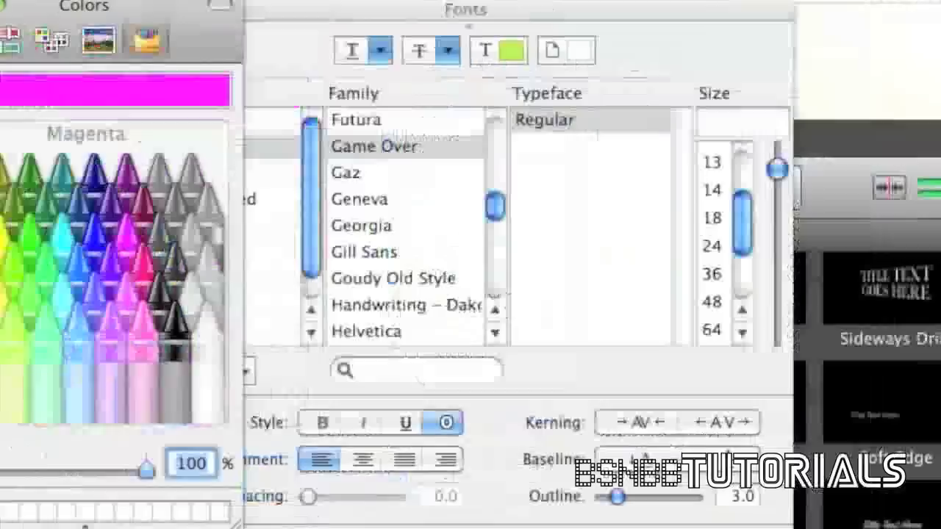
pyautogui.write('1')
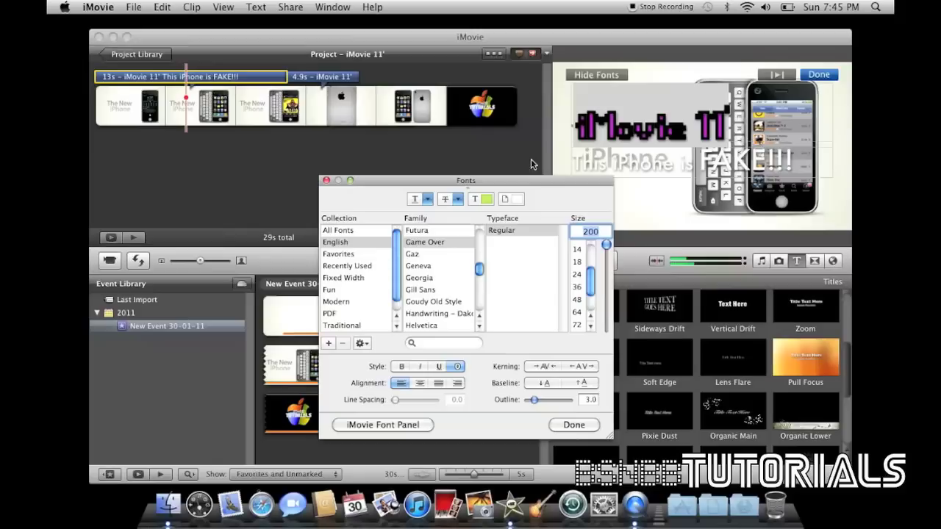
# Dismiss the Fonts window with Done, keeping the restyled title.
pyautogui.click(574, 425)
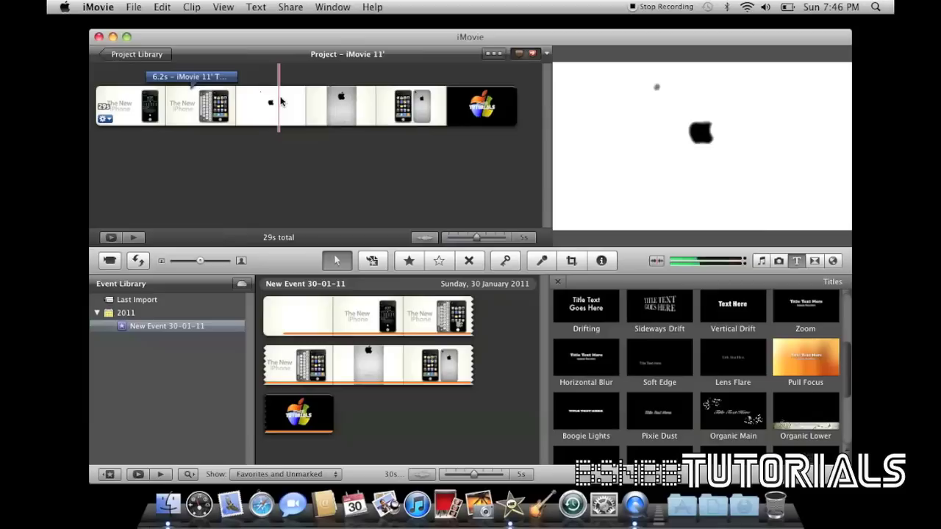
pyautogui.moveTo(279, 115)
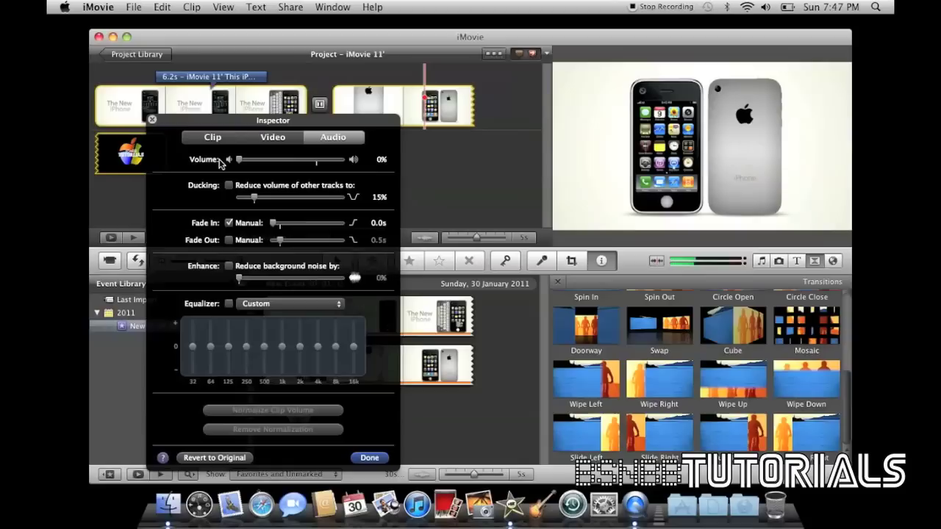
# Show the clip's audio adjustments in the Inspector to change its volume.
pyautogui.click(369, 459)
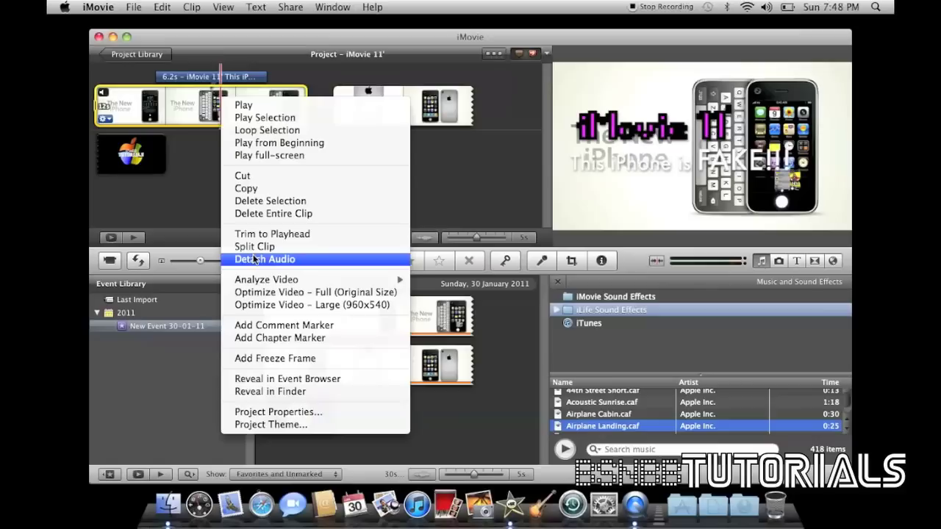
# Detach the first video clip's audio into its own track.
pyautogui.click(264, 259)
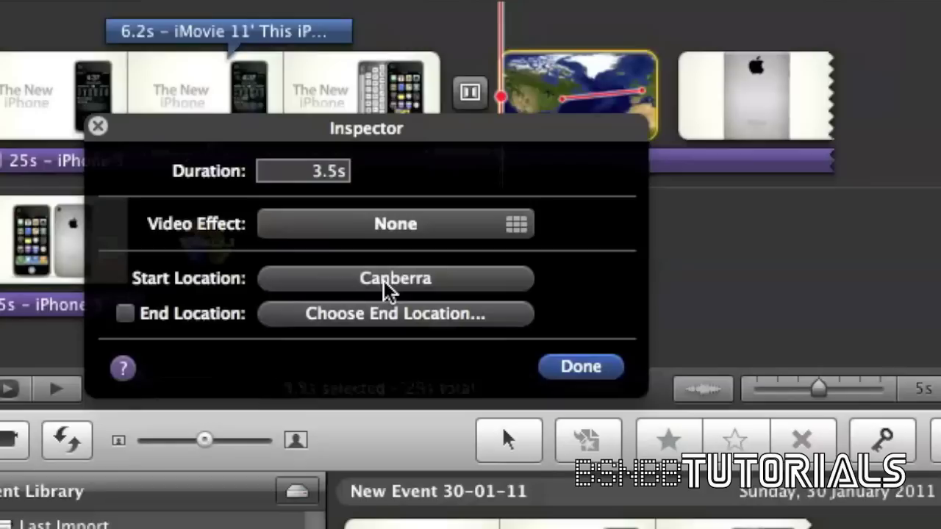
# Set the globe map's start location to Buffalo, New York from the location list.
pyautogui.click(394, 280)
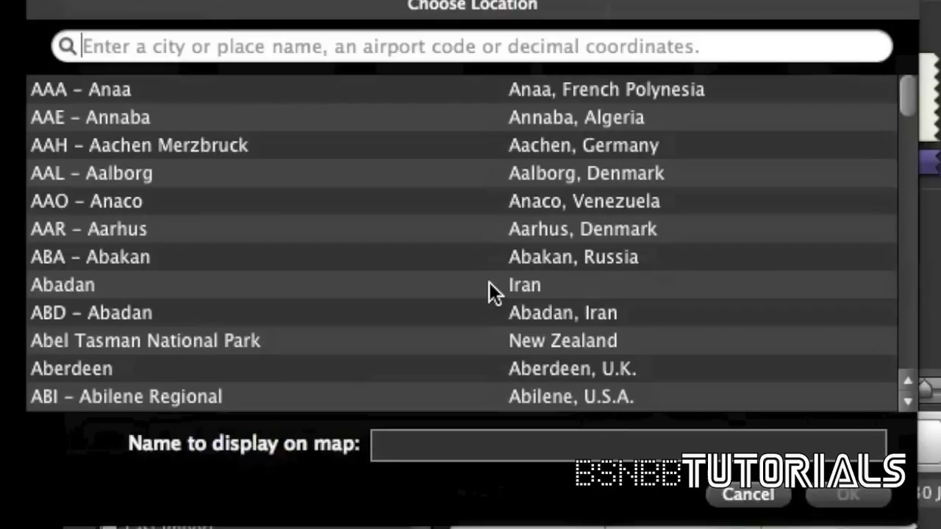
pyautogui.scroll(-3)
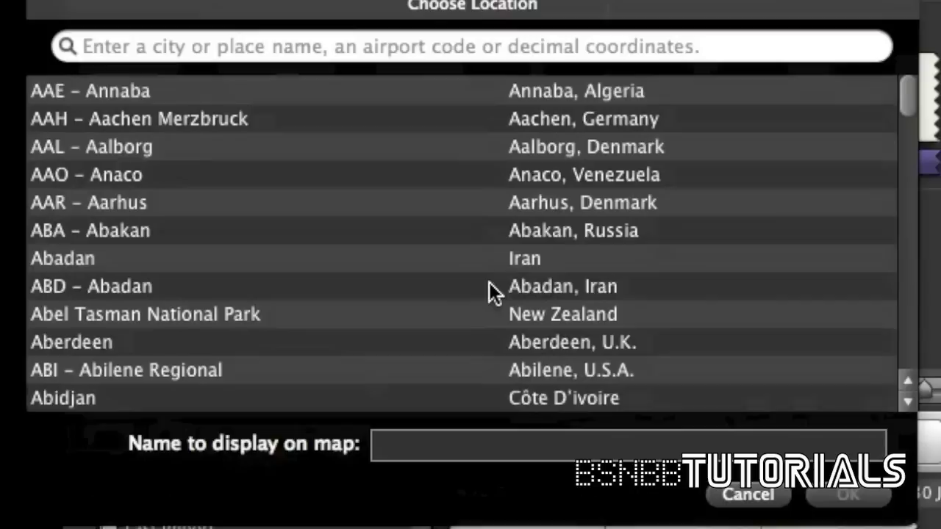
pyautogui.scroll(-3)
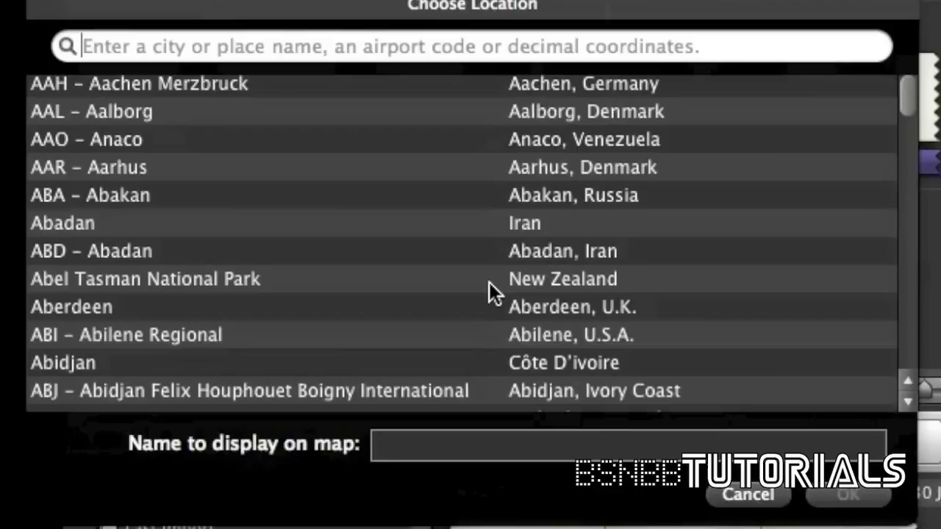
pyautogui.click(144, 278)
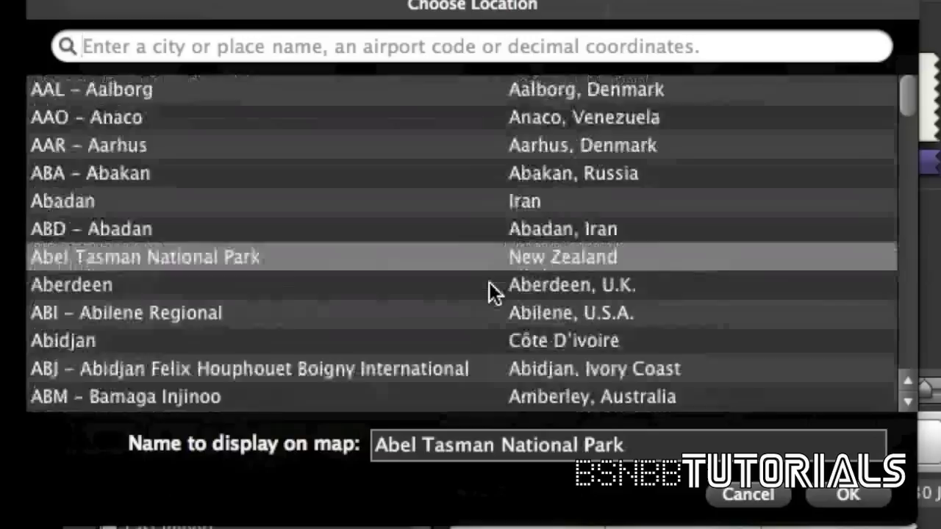
pyautogui.scroll(-3)
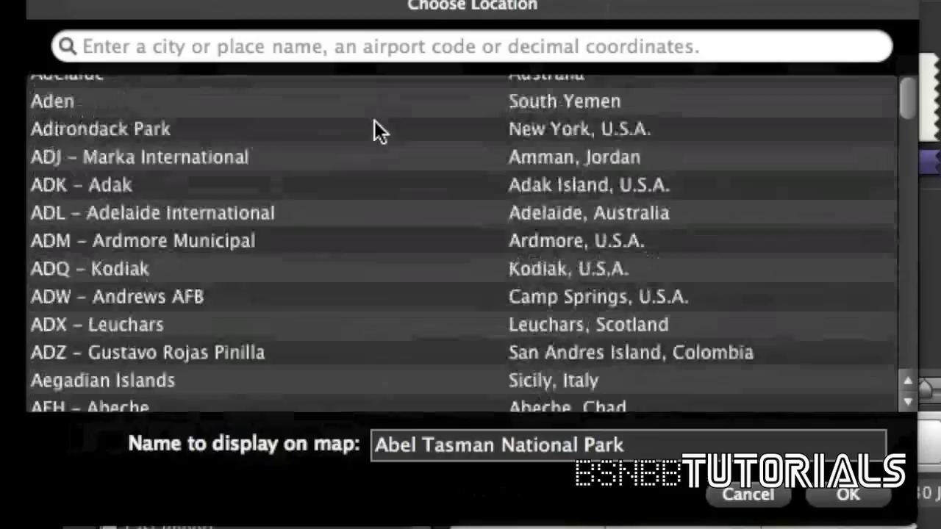
pyautogui.scroll(-3)
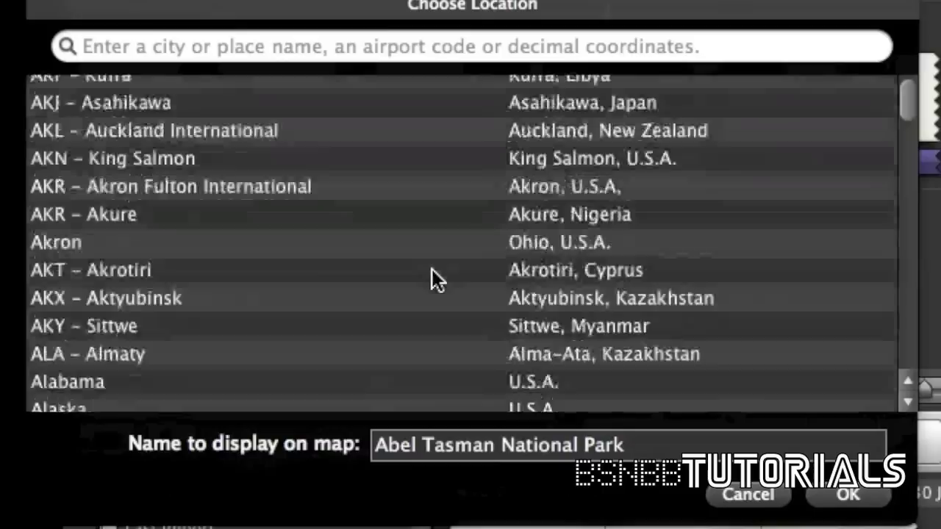
pyautogui.scroll(-3)
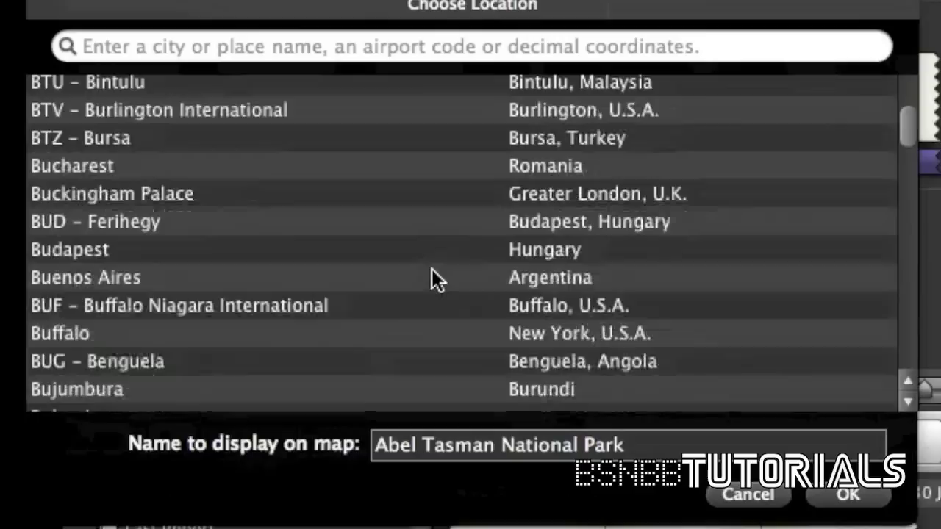
pyautogui.click(59, 332)
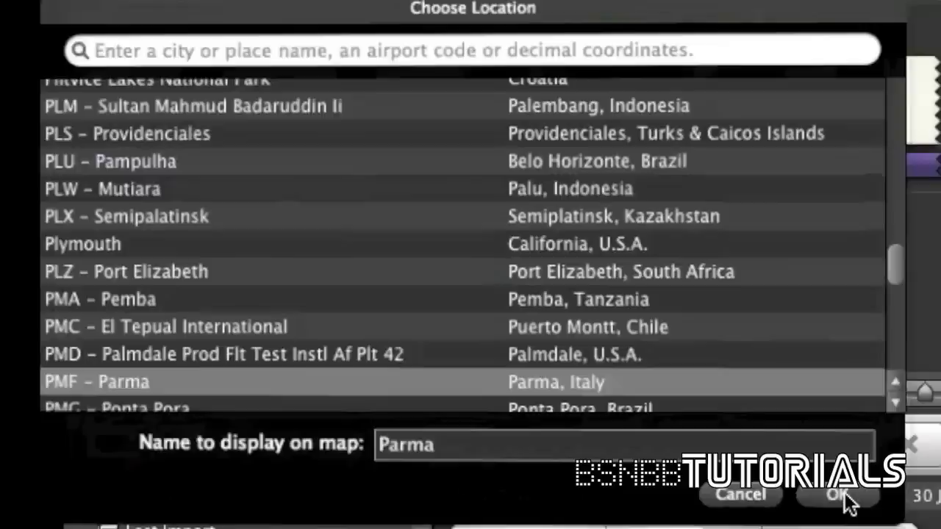
# Confirm PMF – Parma, Italy as the map's end location, giving a 6260 km route.
pyautogui.click(833, 494)
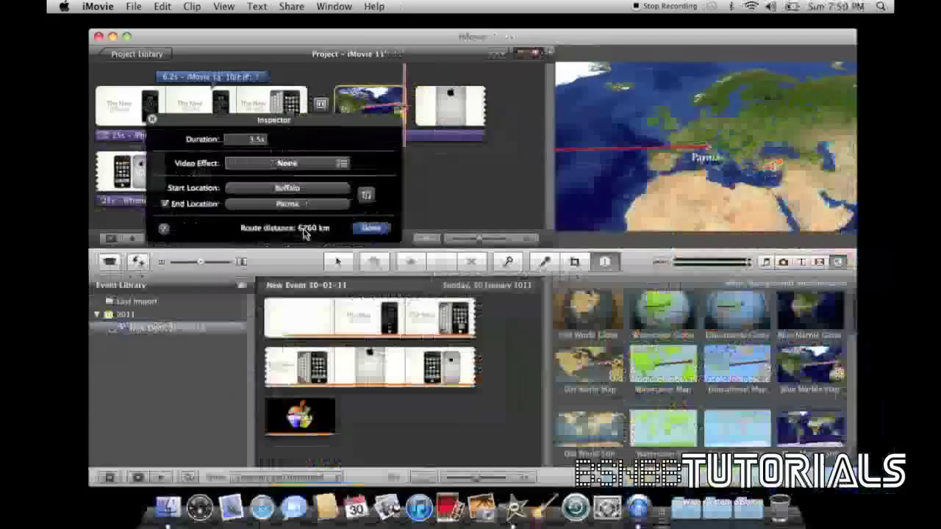
# Close the map clip's Inspector with Done, keeping the Buffalo–Parma route.
pyautogui.click(370, 228)
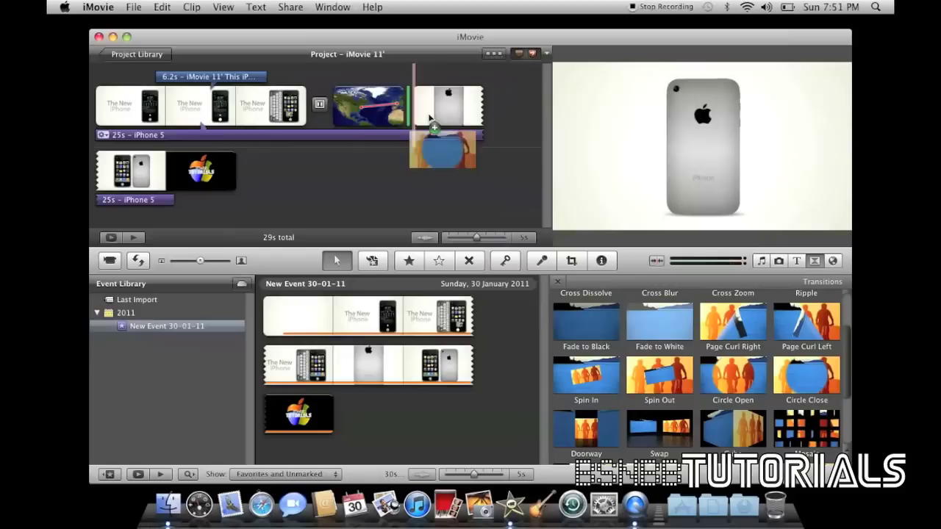
# Insert a Circle Close transition after the globe map clip.
pyautogui.click(198, 106)
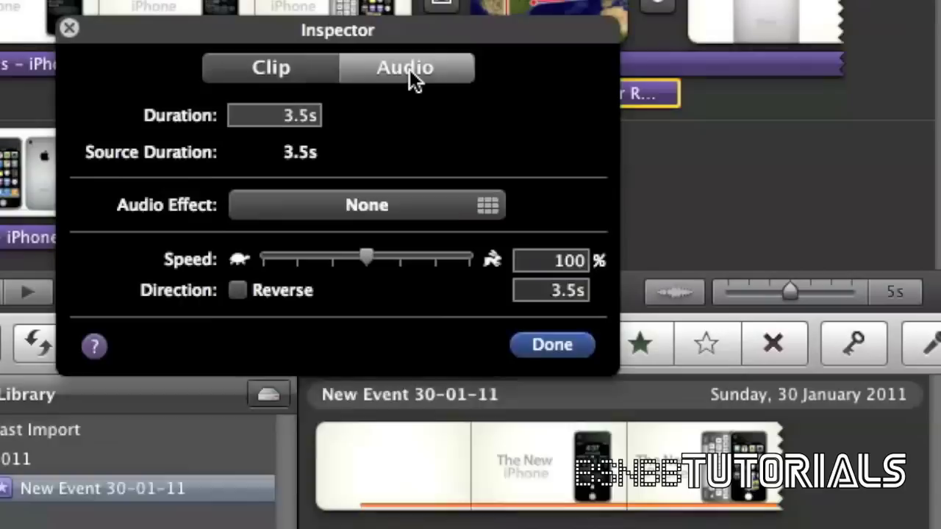
# Enable ducking on the voiceover so other tracks drop to 15%, then finish with Done.
pyautogui.click(403, 68)
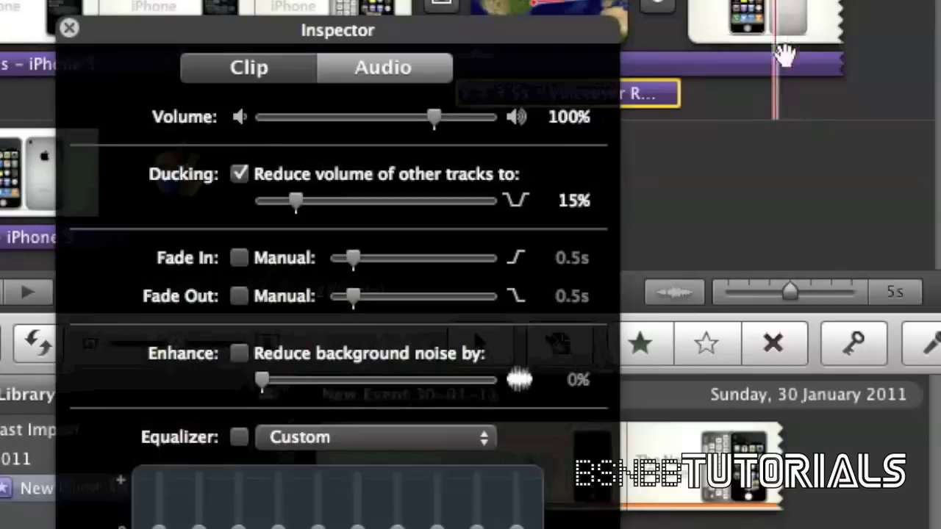
pyautogui.click(69, 26)
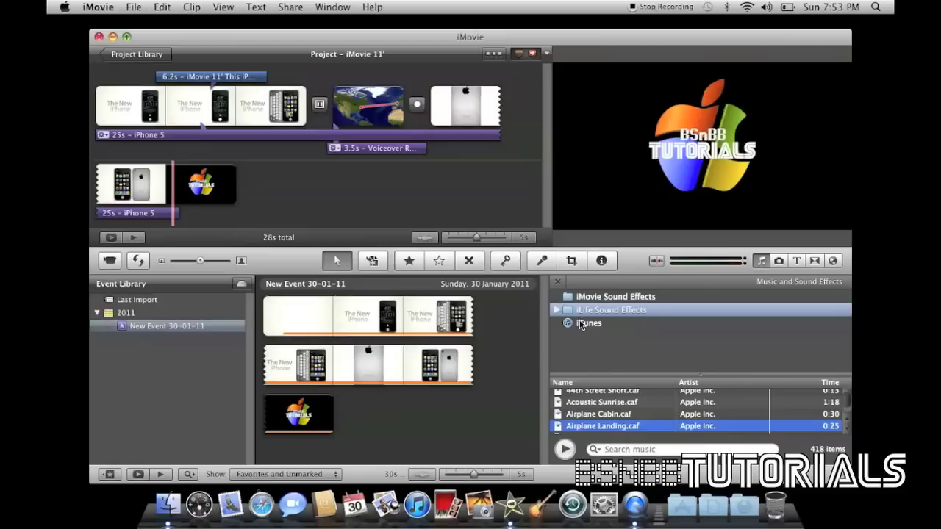